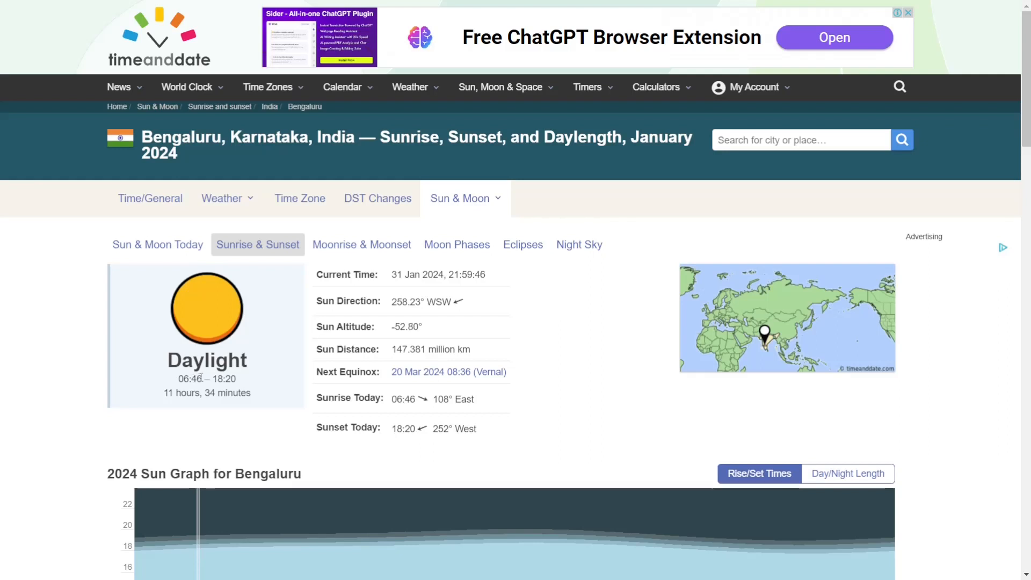
# Hide the ground scenery so only the sky and horizon line remain around the Sun.
pyautogui.click(221, 197)
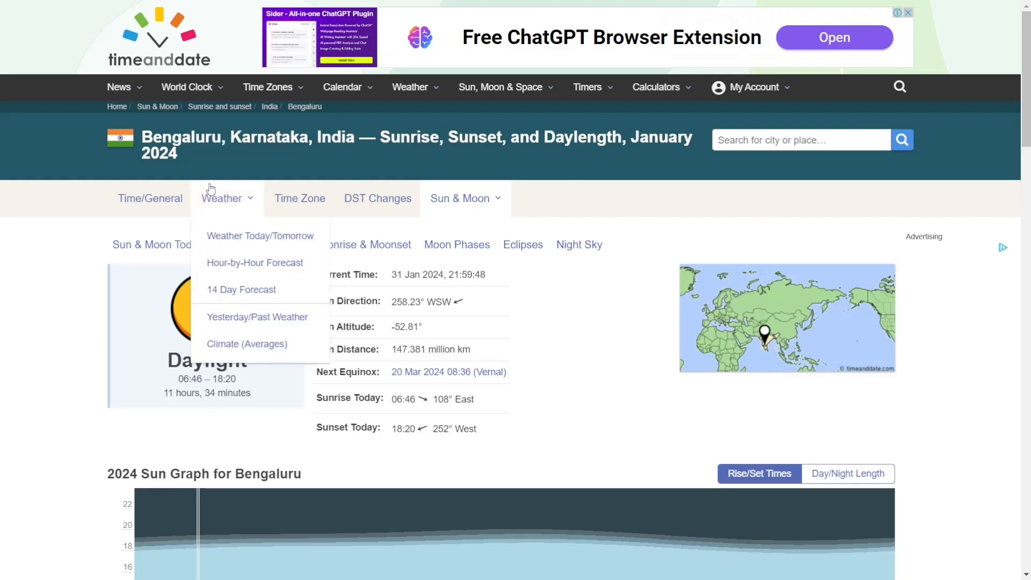
pyautogui.moveTo(337, 141)
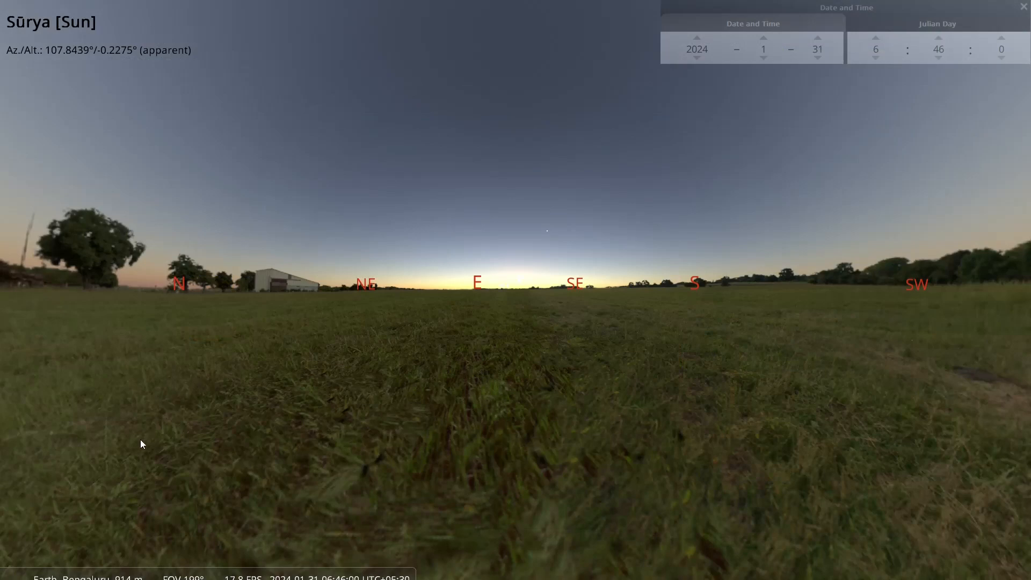
pyautogui.moveTo(494, 297)
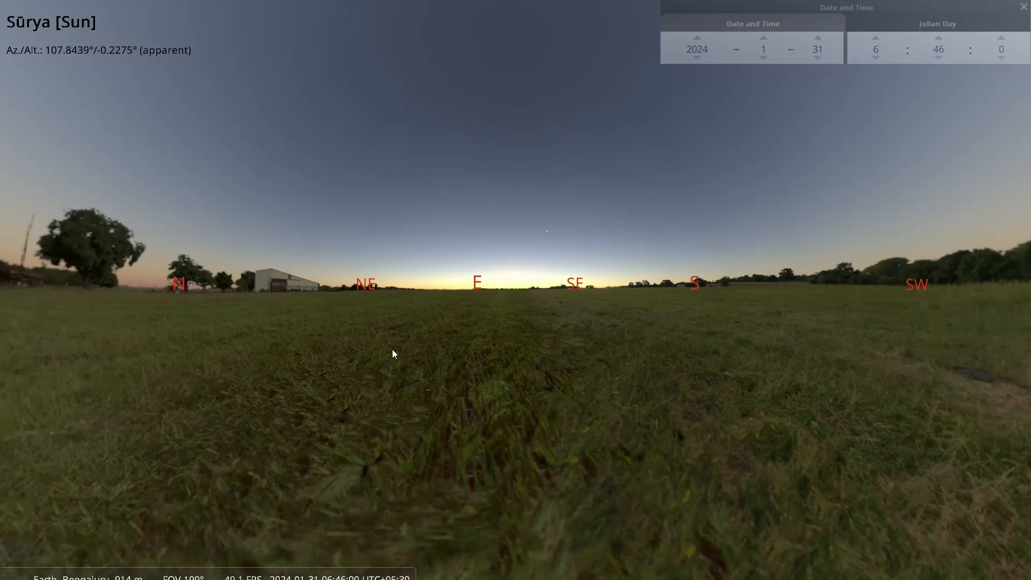
pyautogui.moveTo(472, 391)
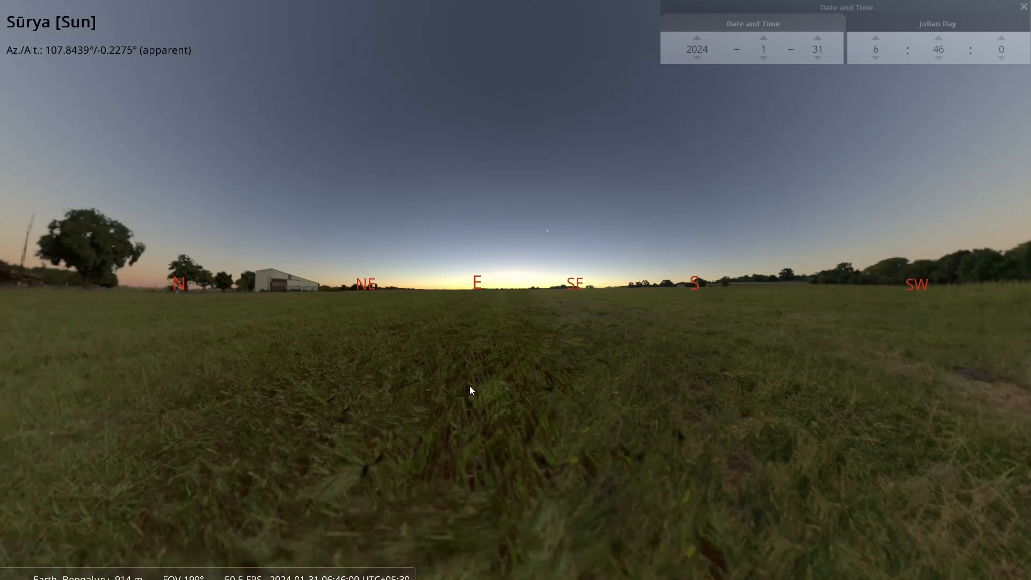
pyautogui.moveTo(522, 296)
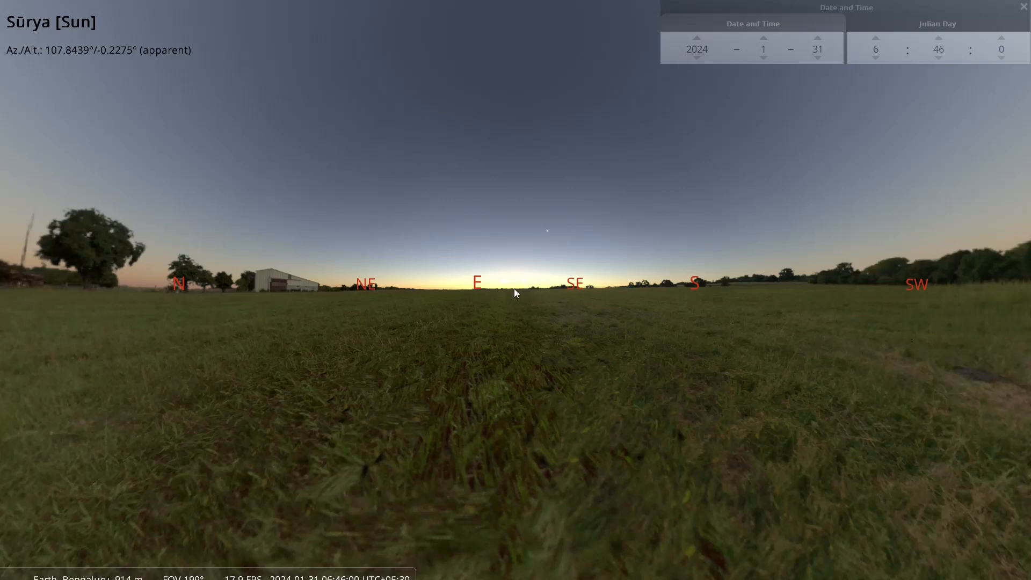
pyautogui.moveTo(519, 293)
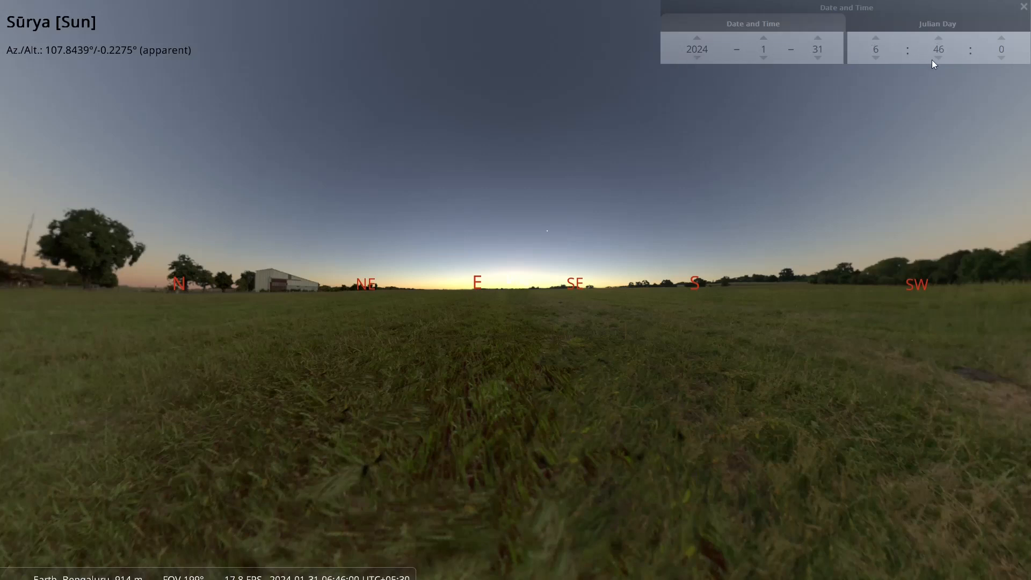
pyautogui.moveTo(537, 324)
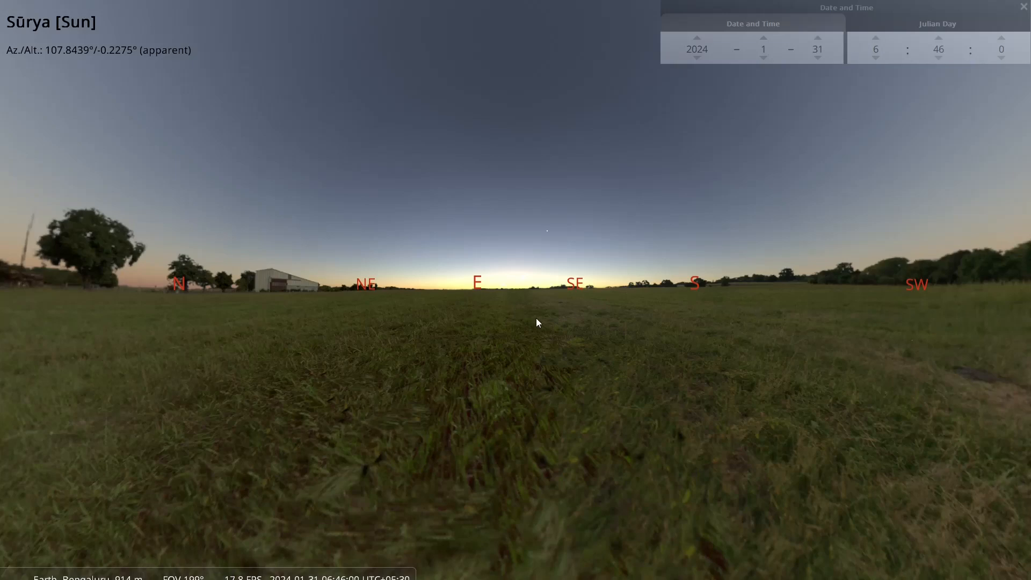
pyautogui.moveTo(543, 326)
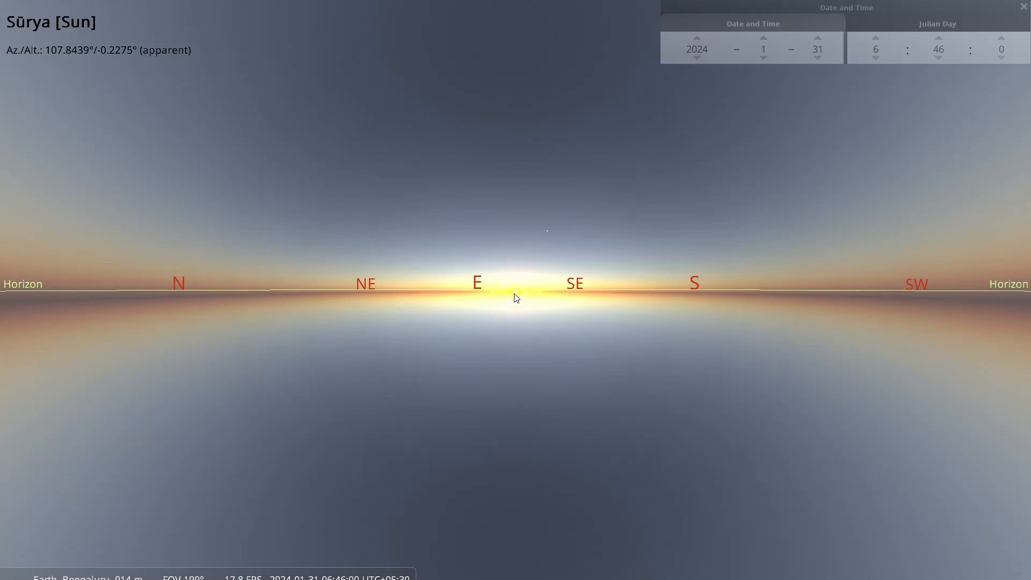
pyautogui.moveTo(503, 303)
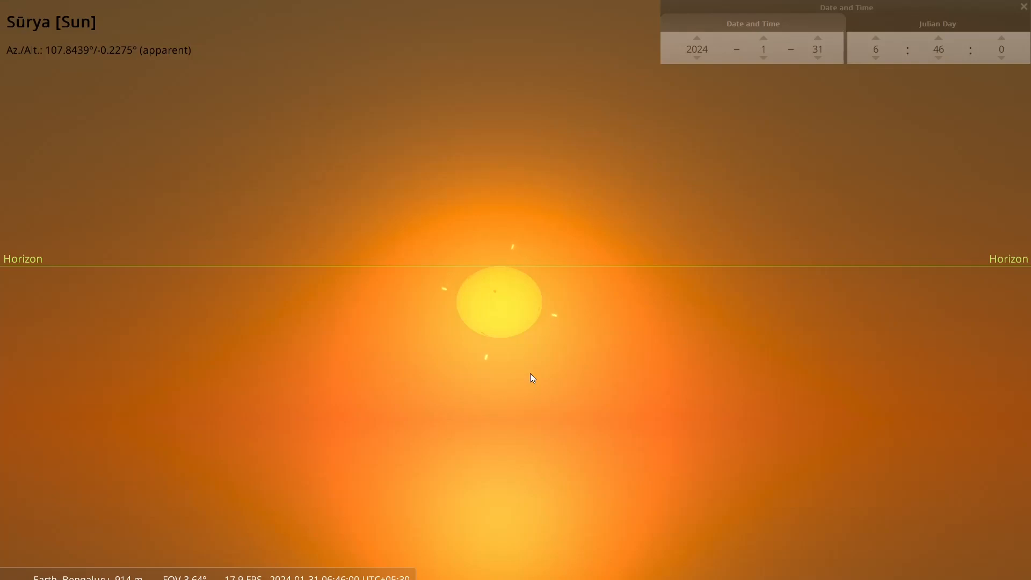
pyautogui.moveTo(893, 118)
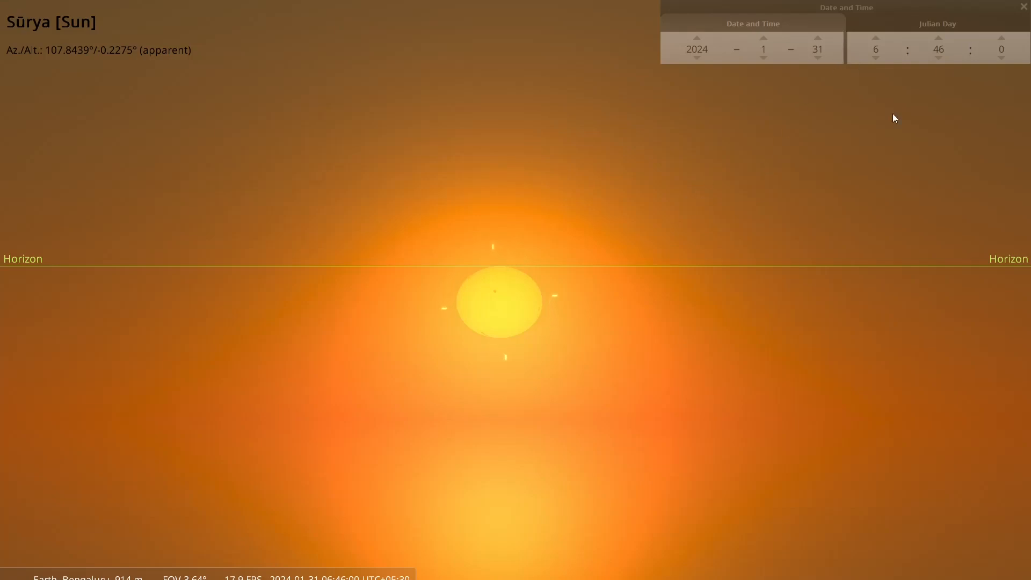
pyautogui.moveTo(523, 283)
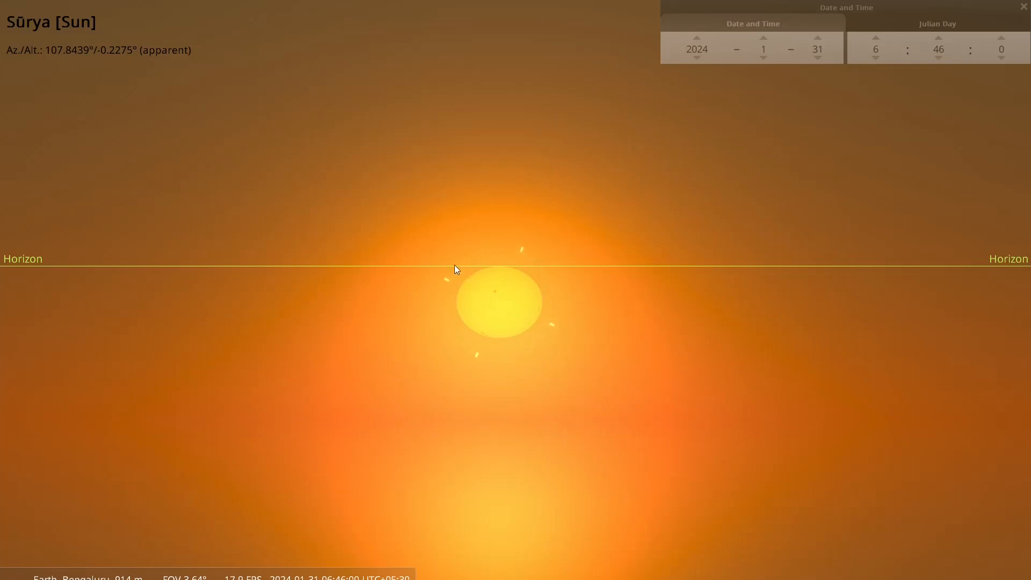
pyautogui.moveTo(6, 60)
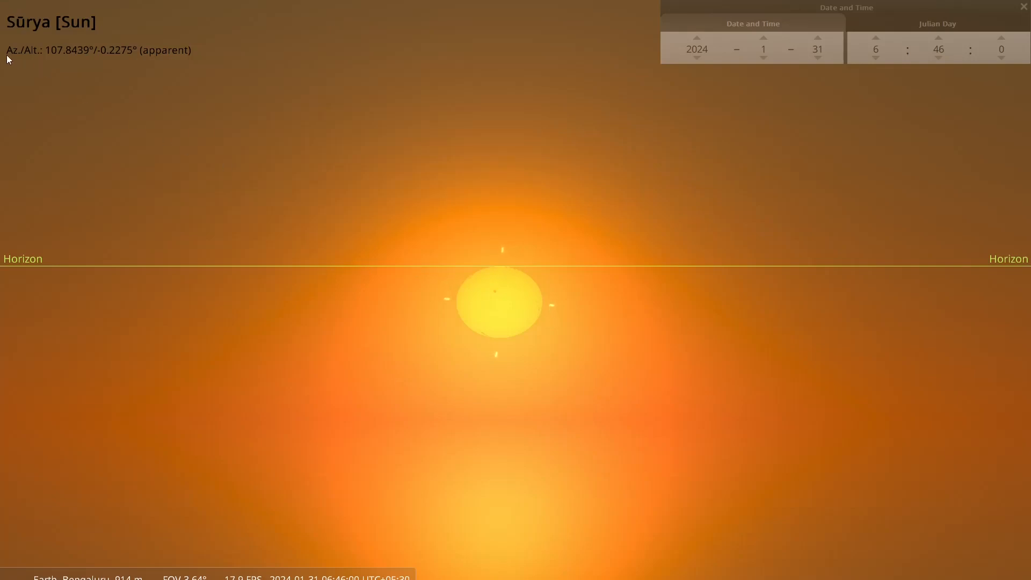
pyautogui.moveTo(30, 46)
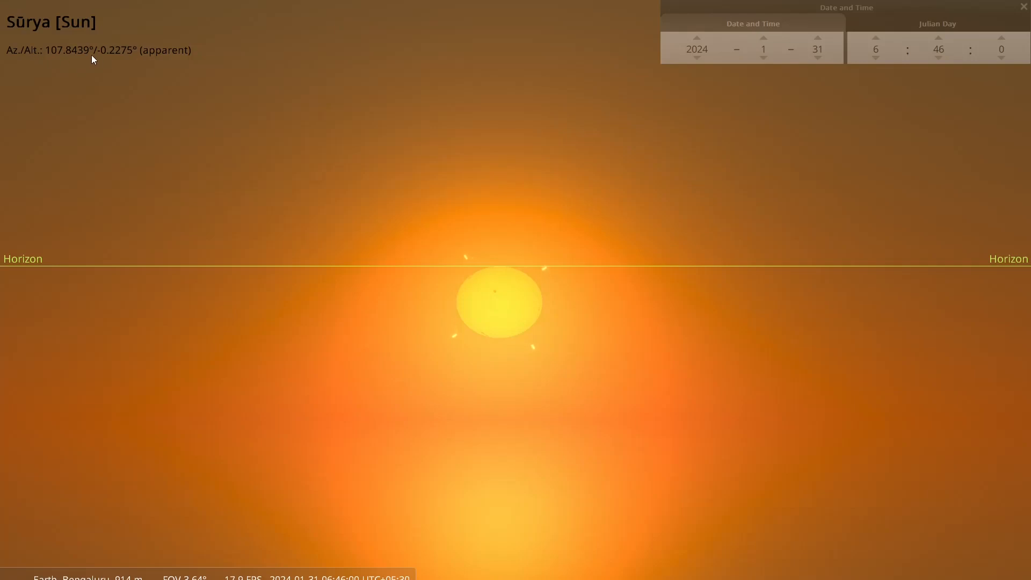
pyautogui.moveTo(140, 56)
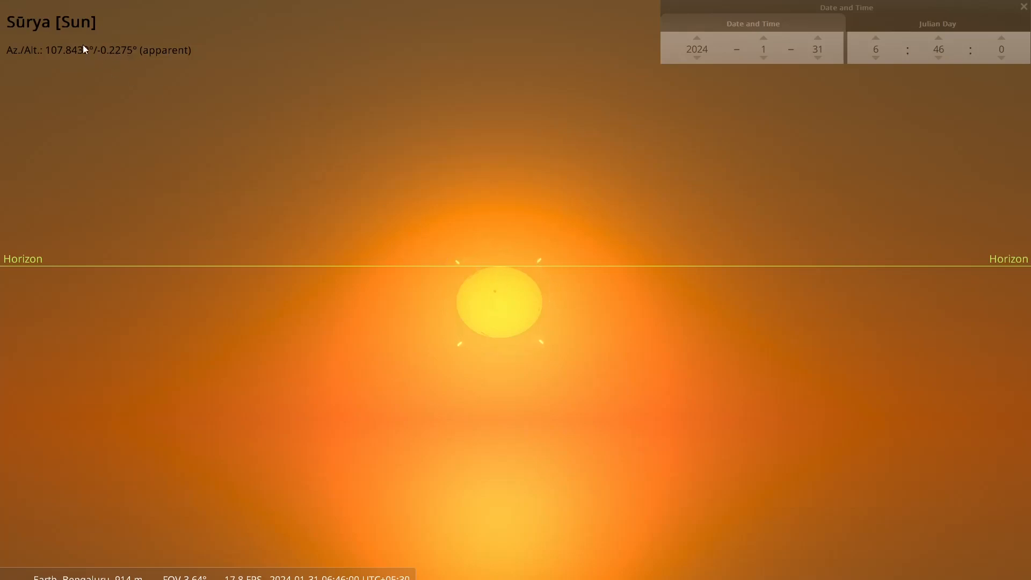
pyautogui.moveTo(125, 74)
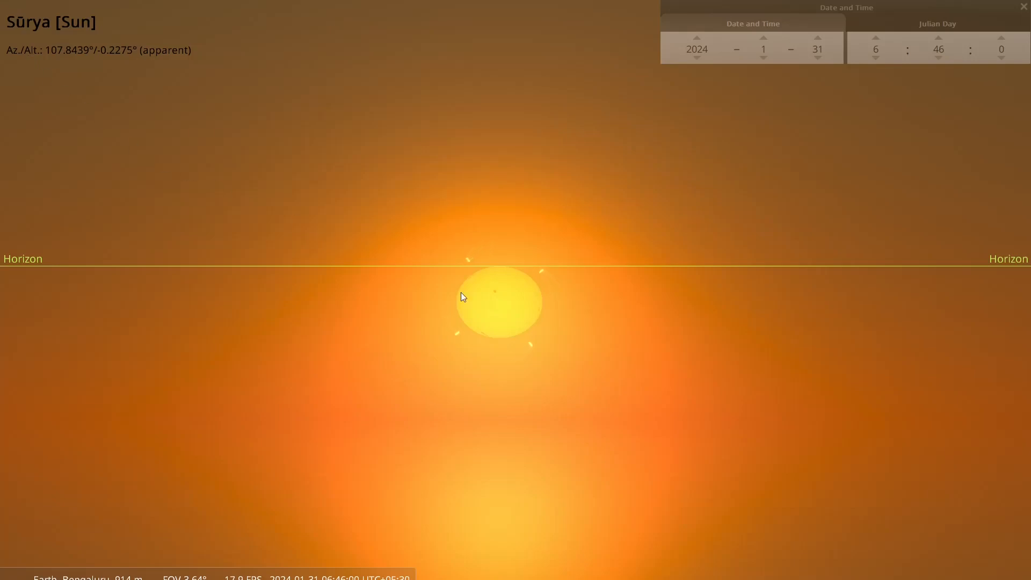
pyautogui.moveTo(499, 306)
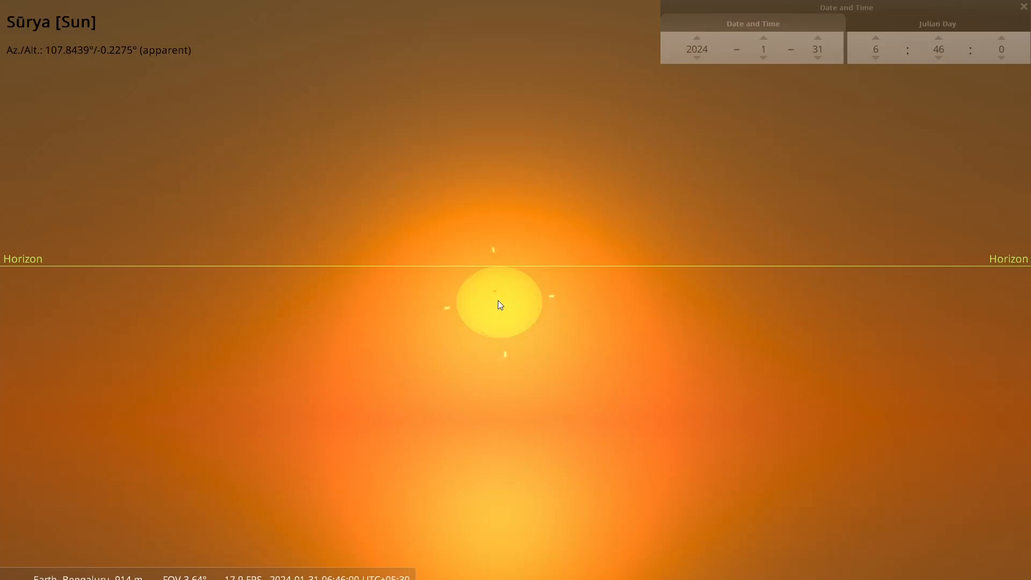
pyautogui.moveTo(191, 118)
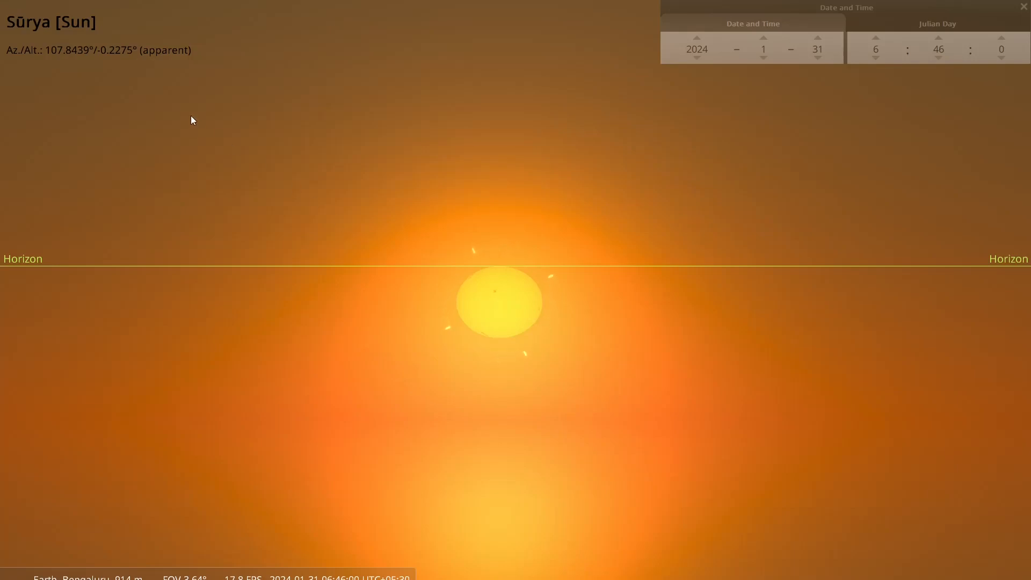
pyautogui.moveTo(100, 59)
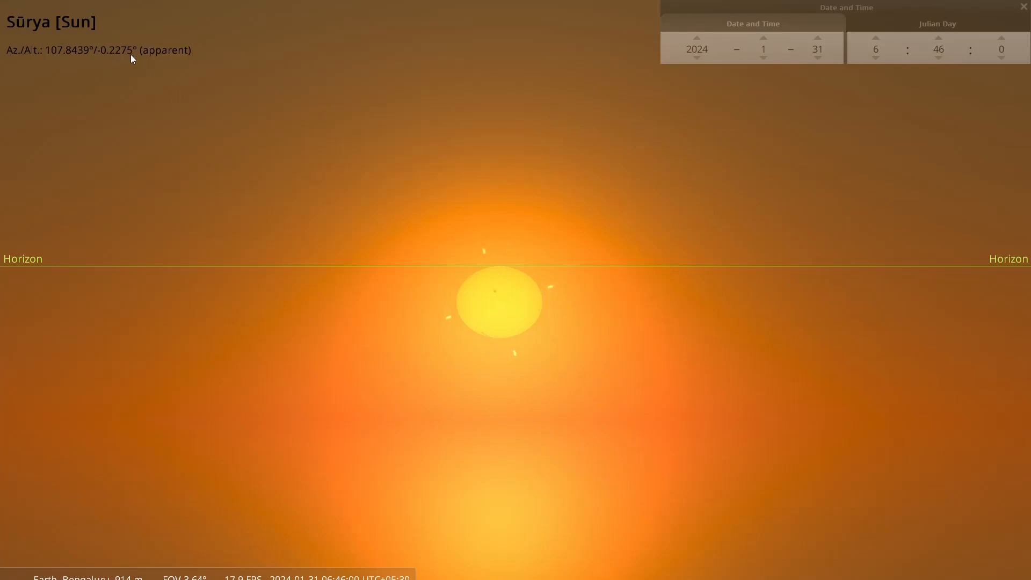
pyautogui.moveTo(158, 102)
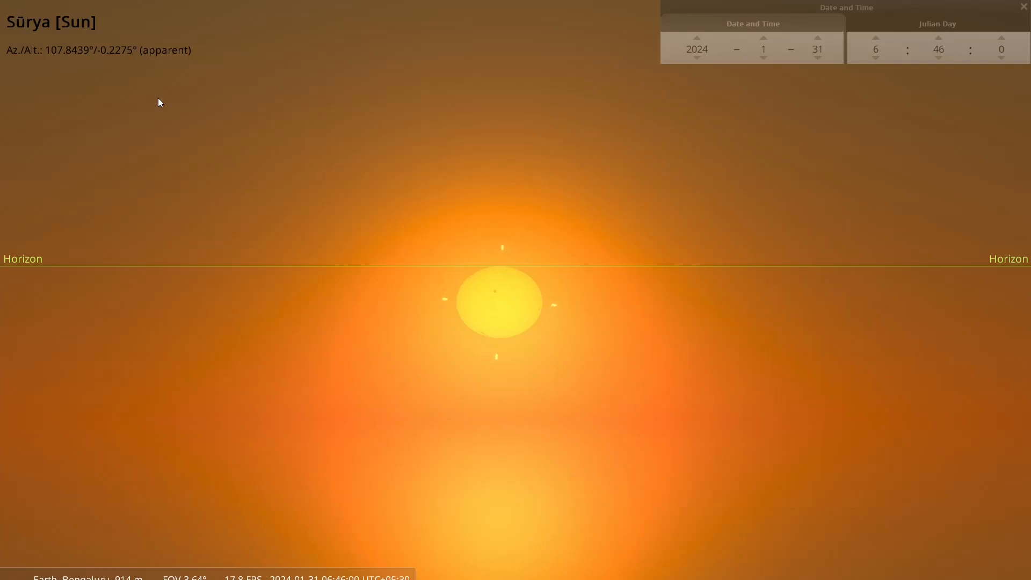
pyautogui.moveTo(238, 178)
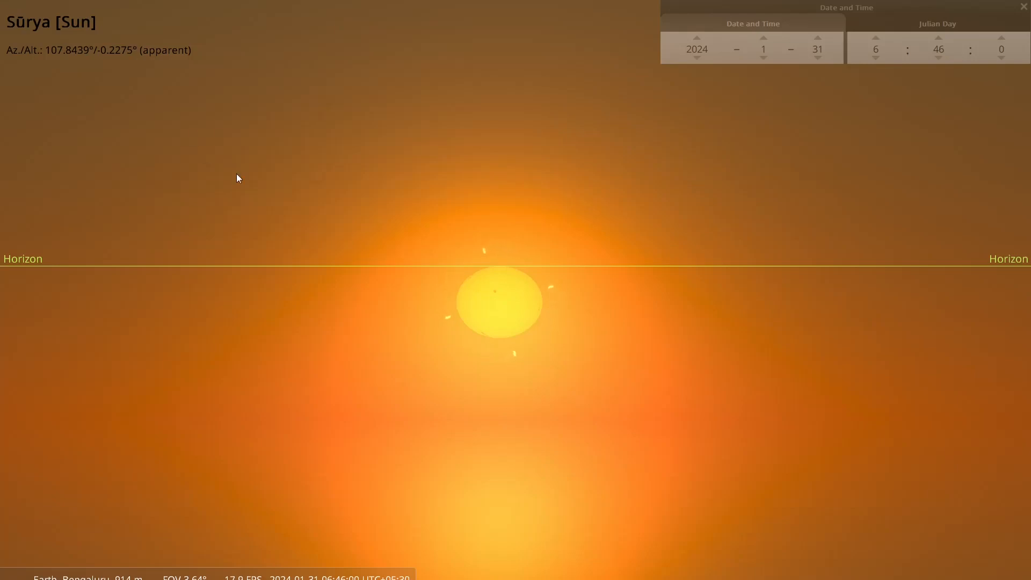
pyautogui.moveTo(547, 306)
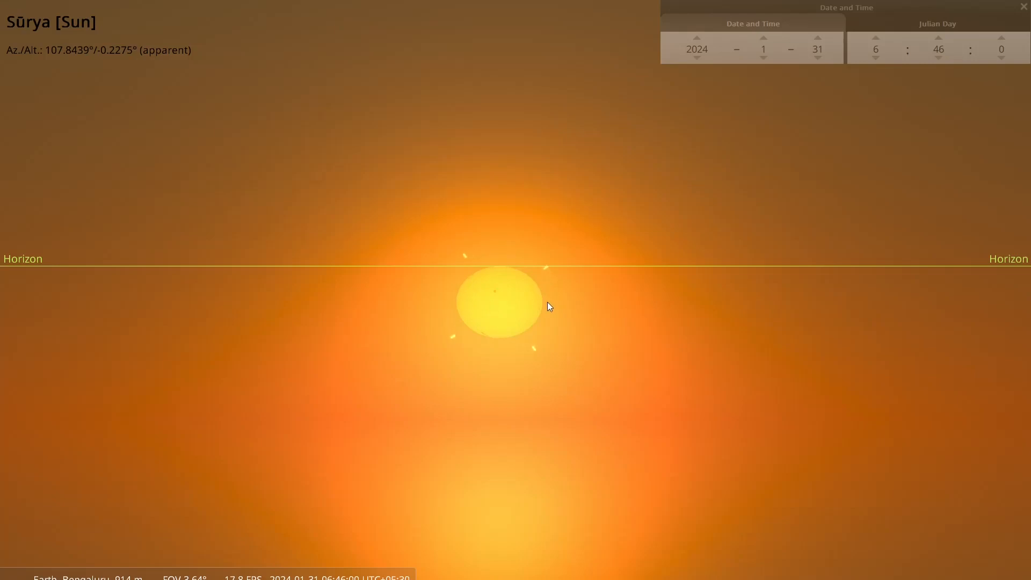
pyautogui.moveTo(498, 273)
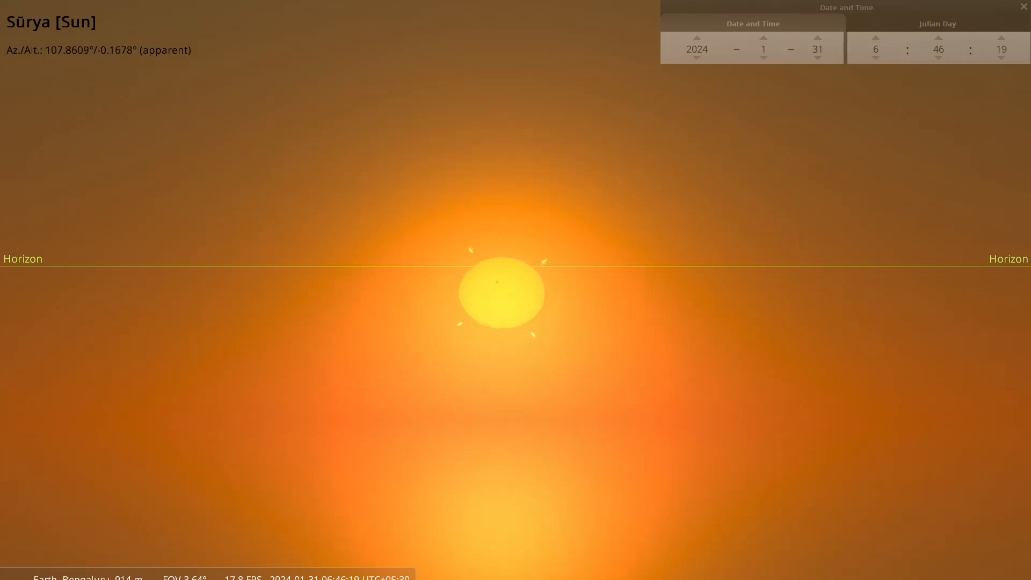
pyautogui.click(1002, 39)
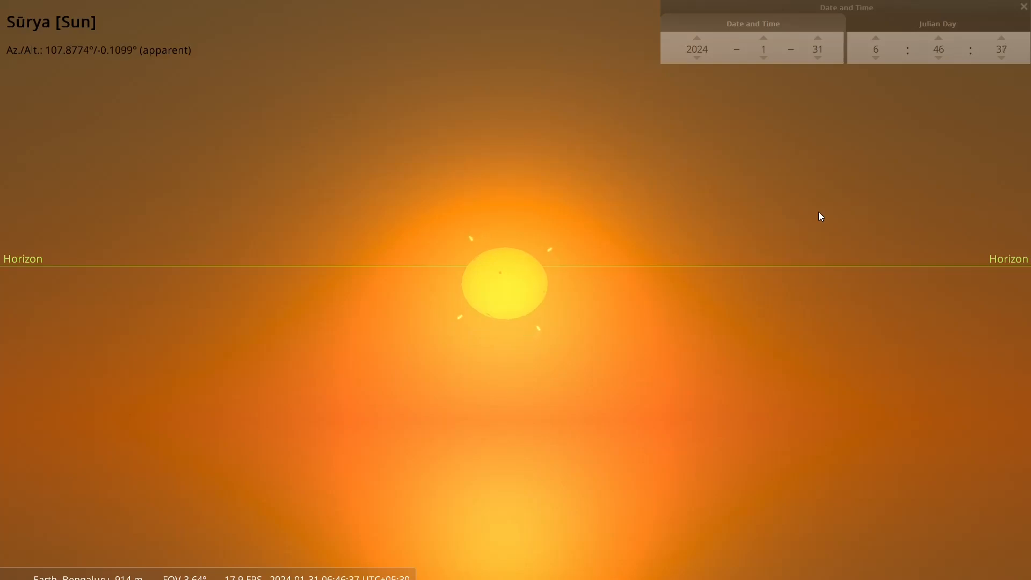
pyautogui.click(1001, 38)
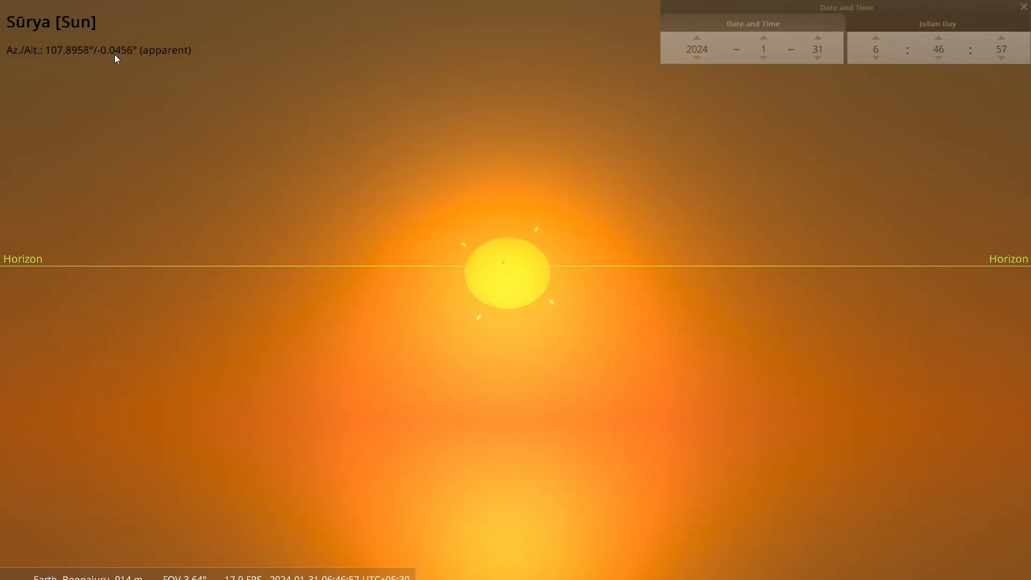
pyautogui.moveTo(342, 573)
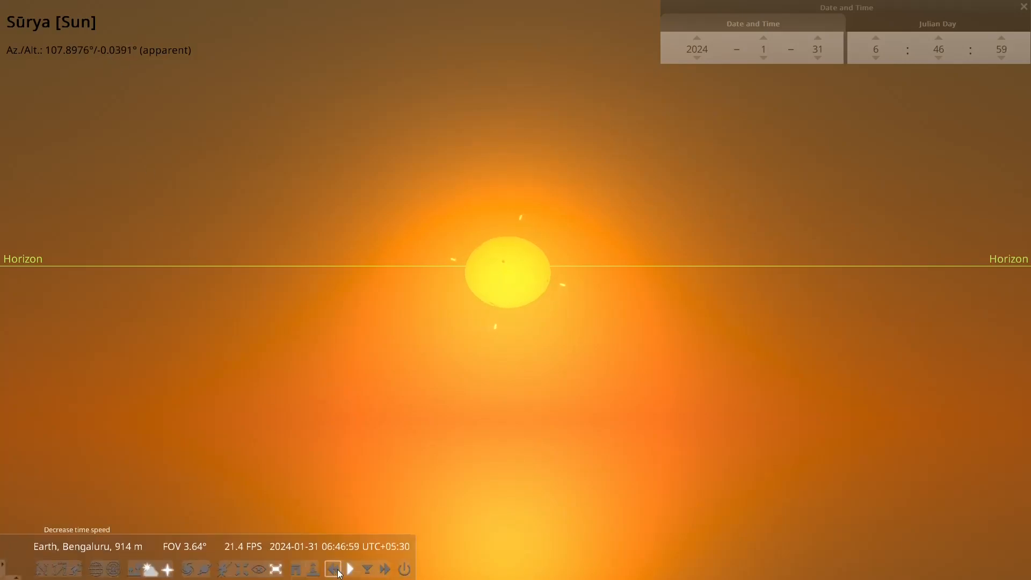
pyautogui.click(350, 569)
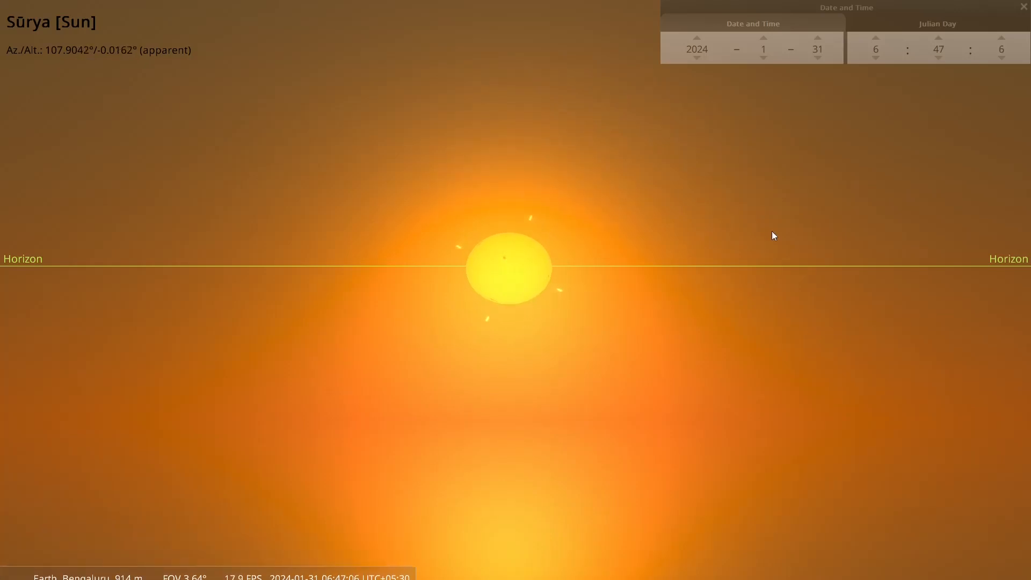
pyautogui.click(1001, 39)
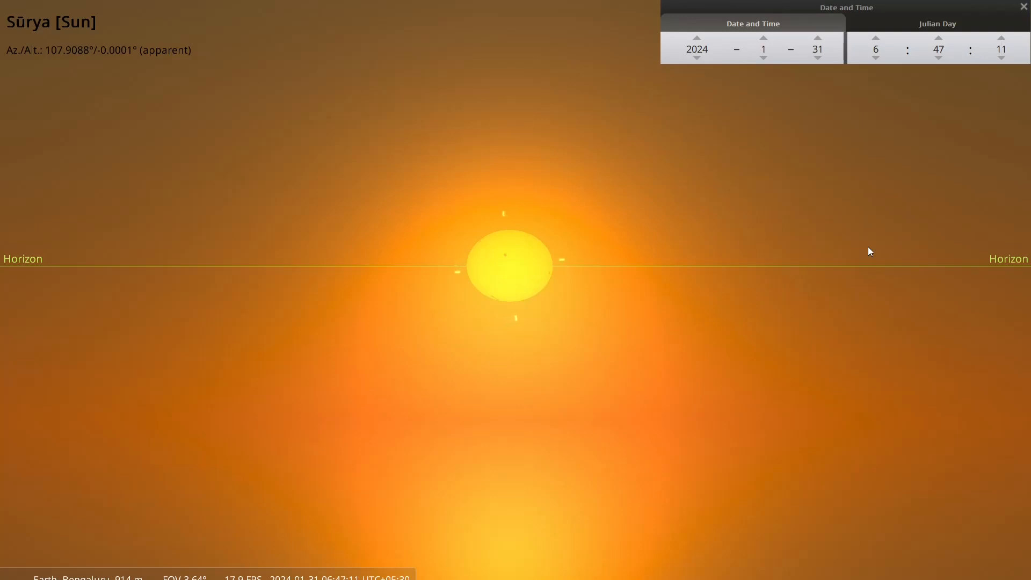
pyautogui.moveTo(461, 273)
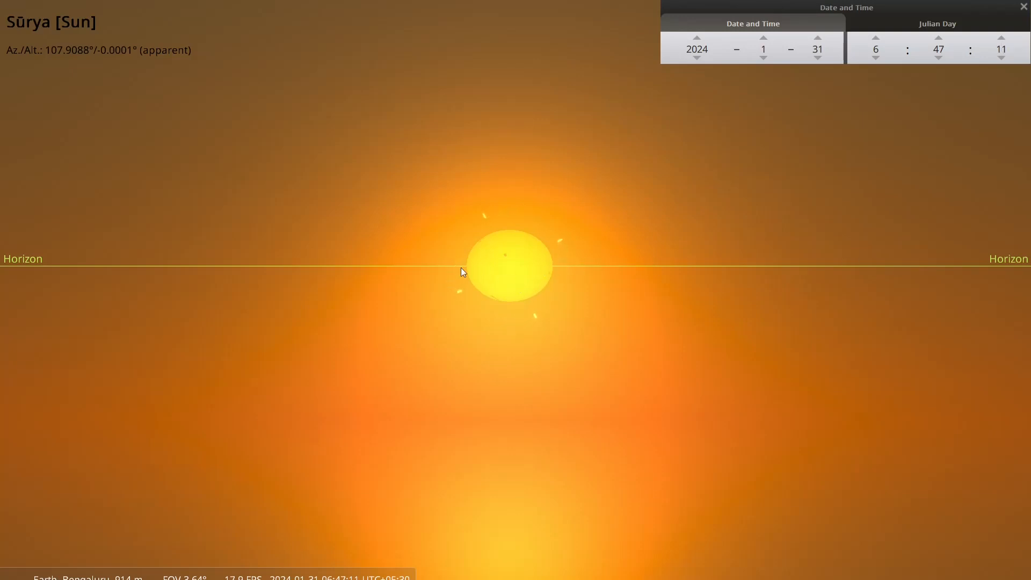
pyautogui.moveTo(497, 249)
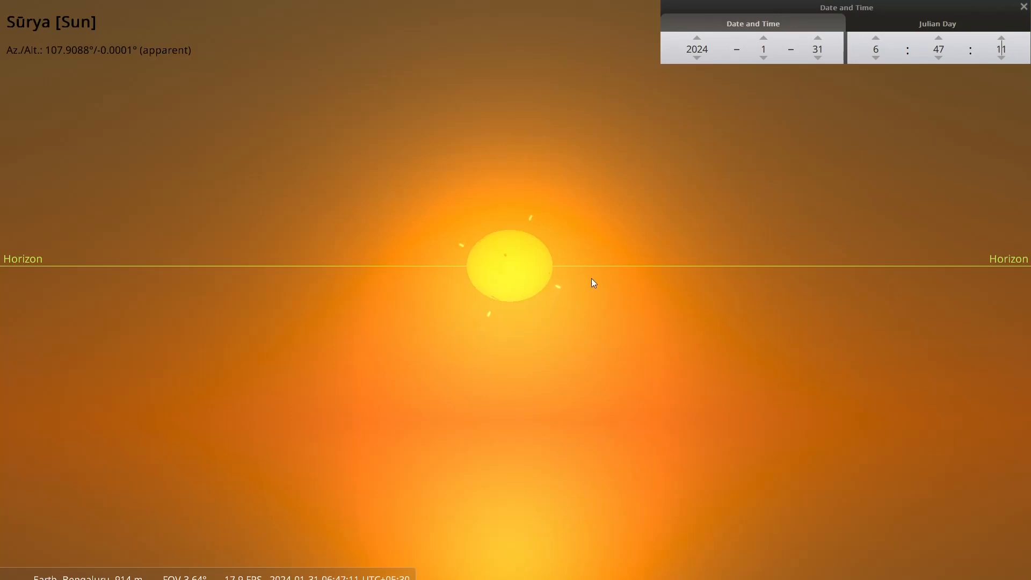
pyautogui.moveTo(31, 63)
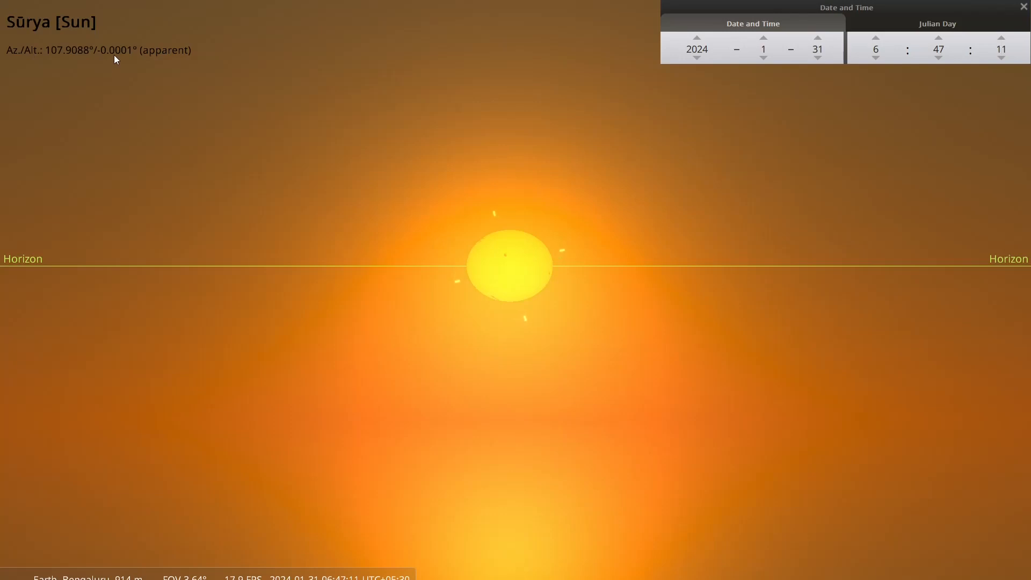
pyautogui.moveTo(290, 253)
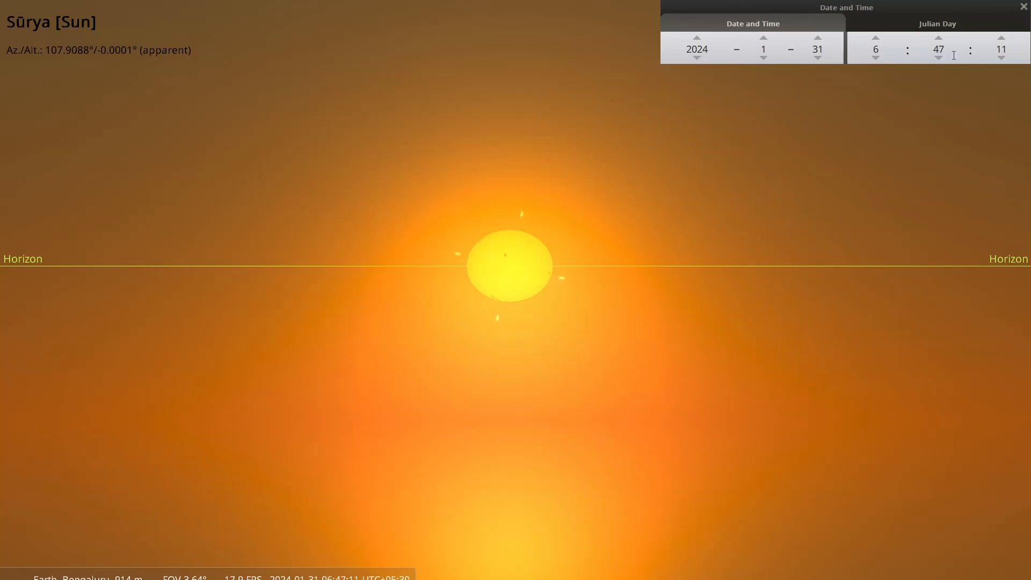
pyautogui.moveTo(953, 158)
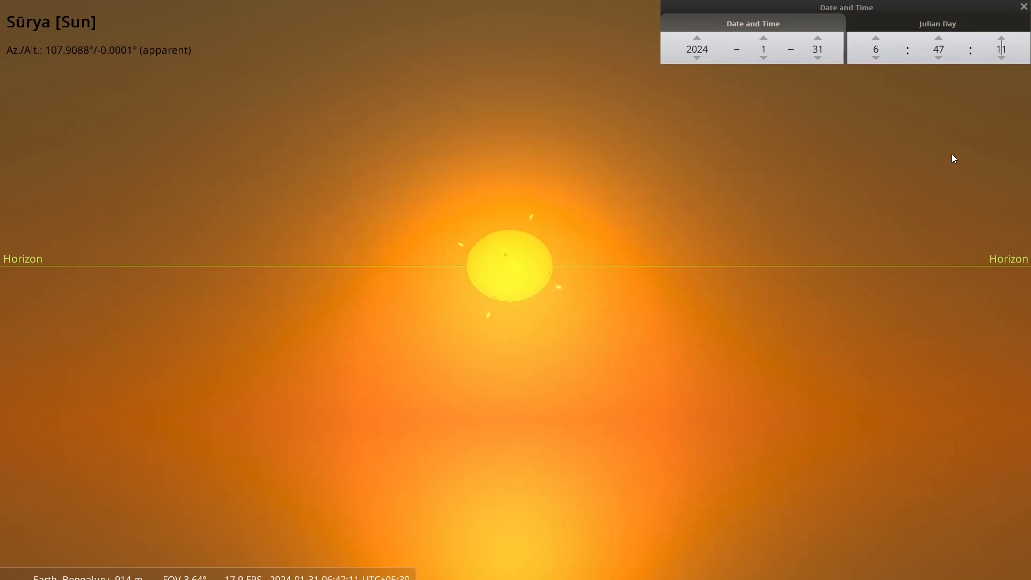
pyautogui.moveTo(230, 340)
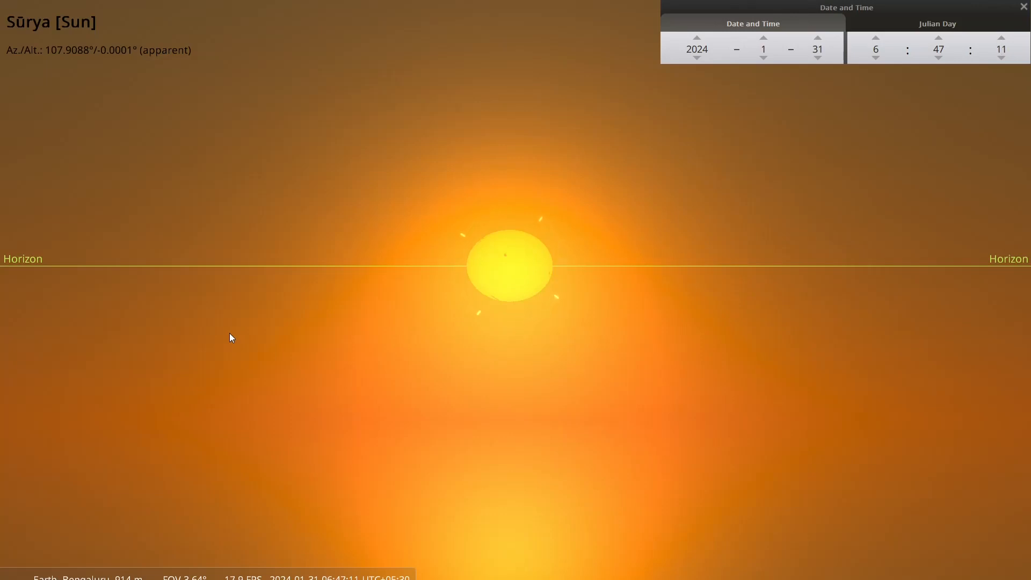
pyautogui.moveTo(744, 257)
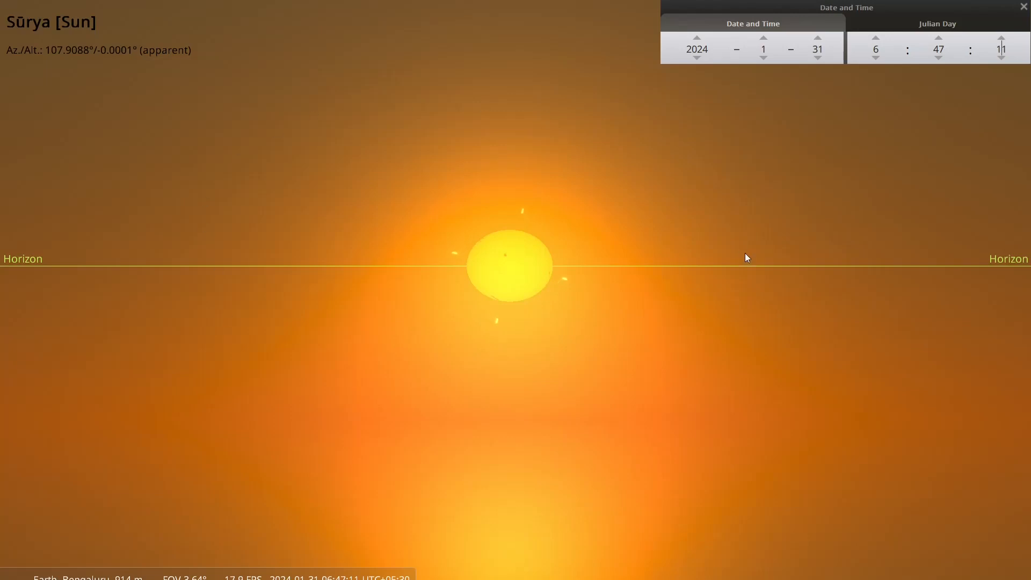
pyautogui.moveTo(588, 430)
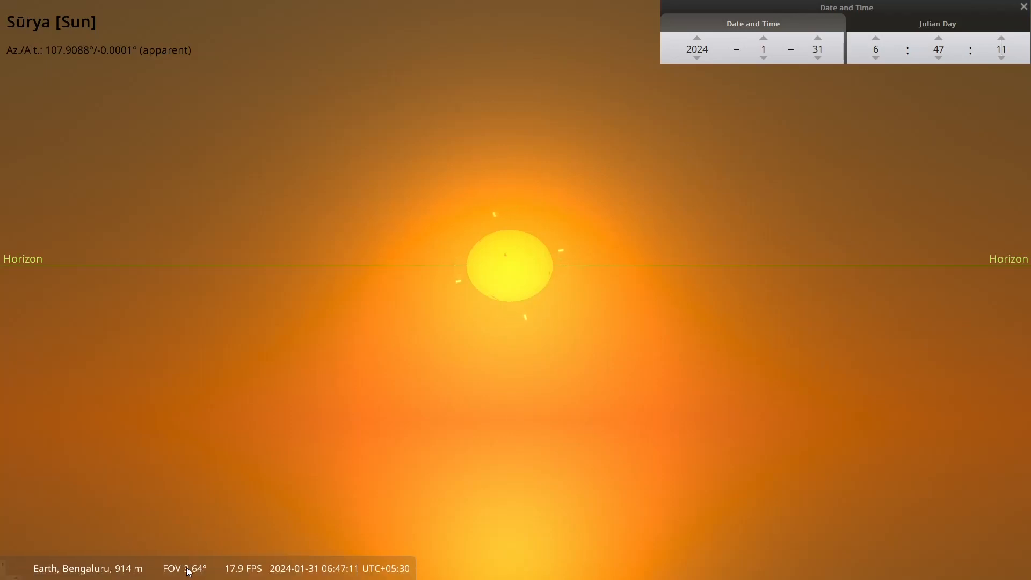
pyautogui.moveTo(150, 573)
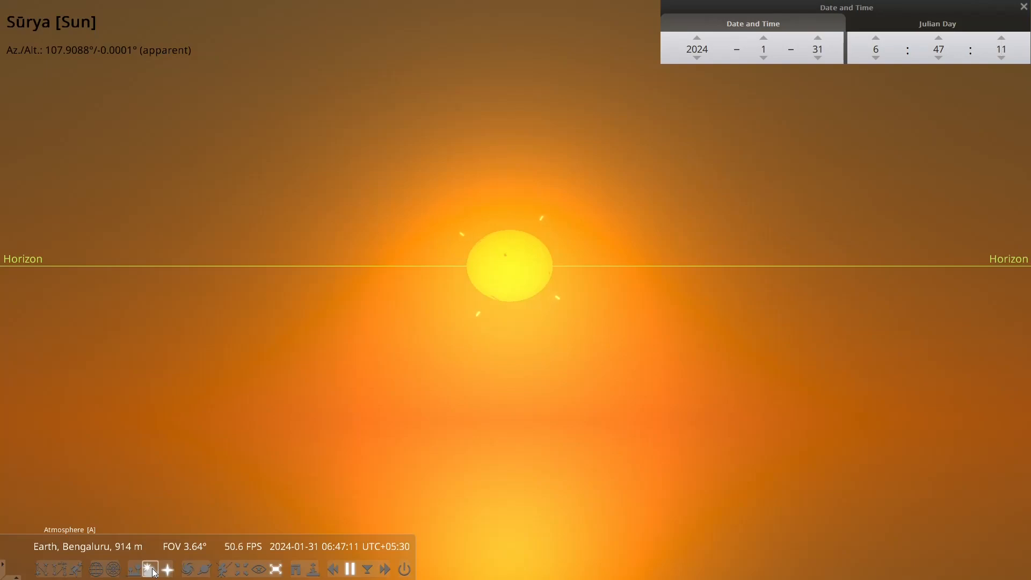
# Switch off the atmosphere so the Sun drops below the horizon line at altitude -0.5643°.
pyautogui.click(146, 569)
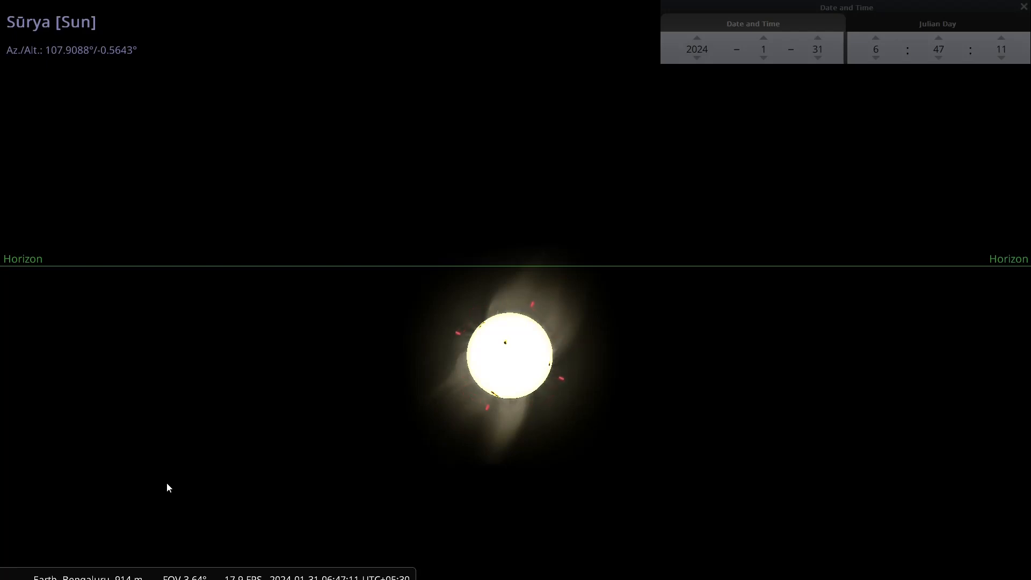
pyautogui.moveTo(484, 318)
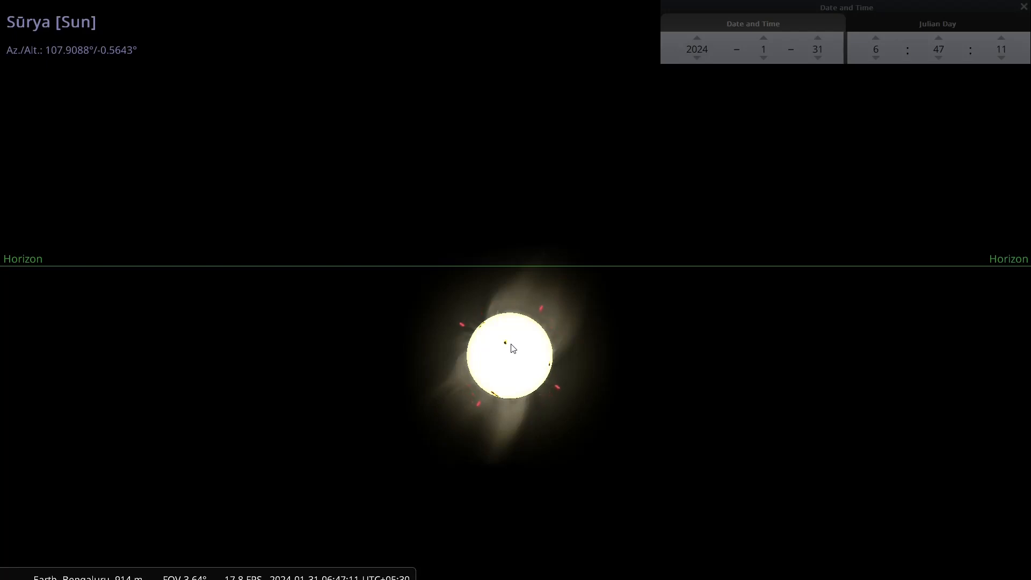
pyautogui.moveTo(494, 356)
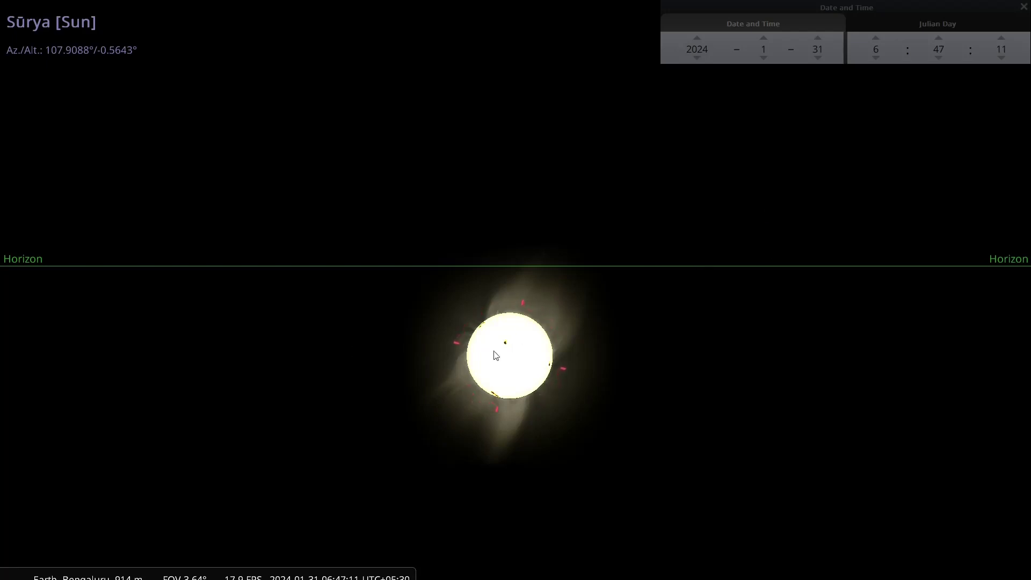
pyautogui.moveTo(975, 125)
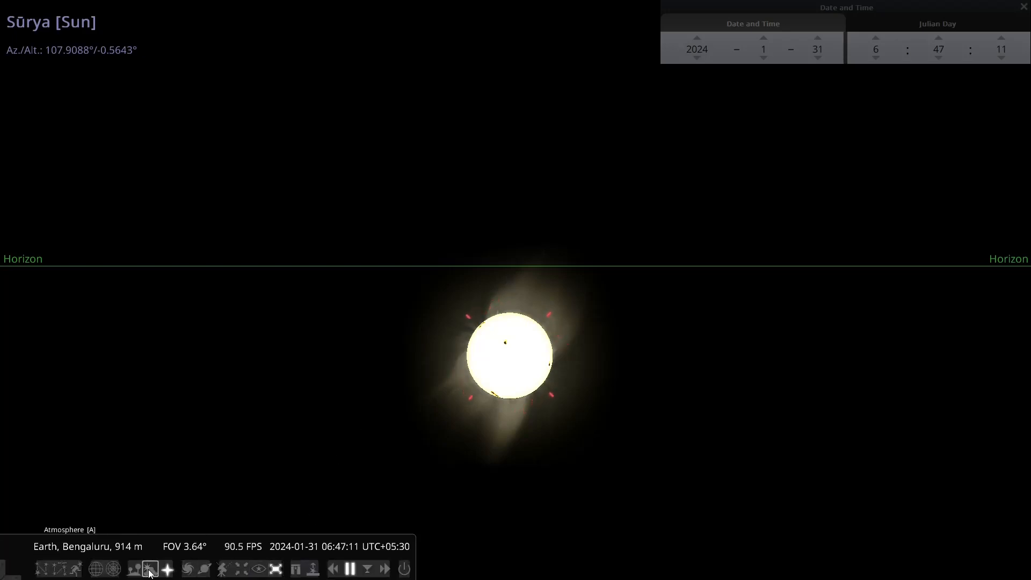
# Re-enable the atmosphere and nudge the clock around 6:46 trying nearby seconds.
pyautogui.click(148, 569)
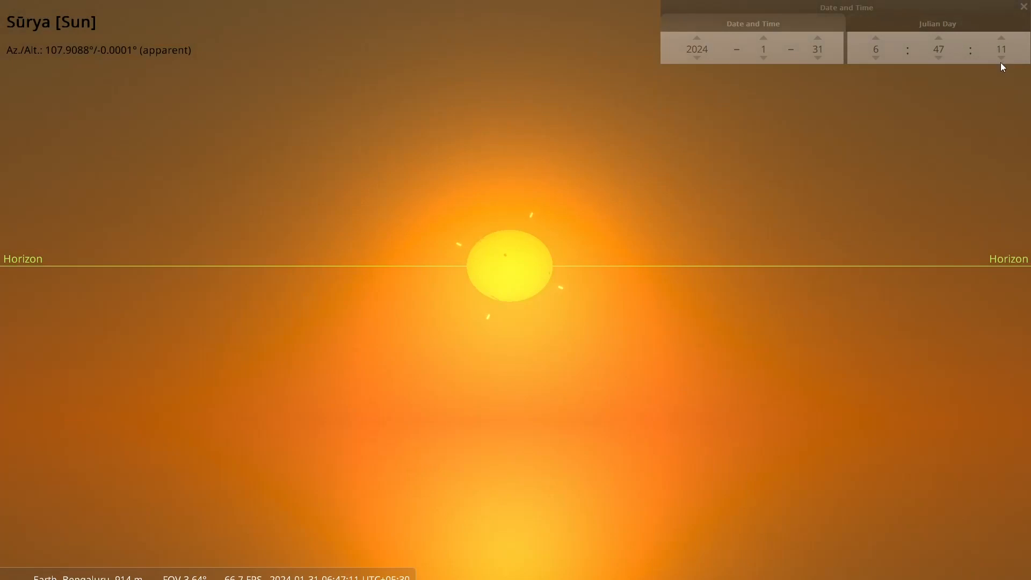
pyautogui.click(1000, 58)
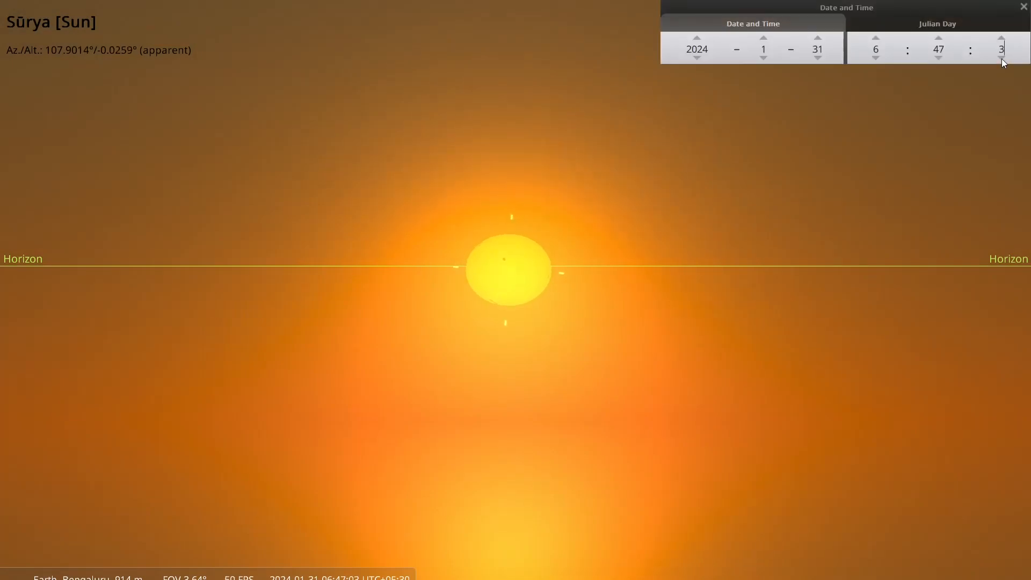
pyautogui.click(1002, 57)
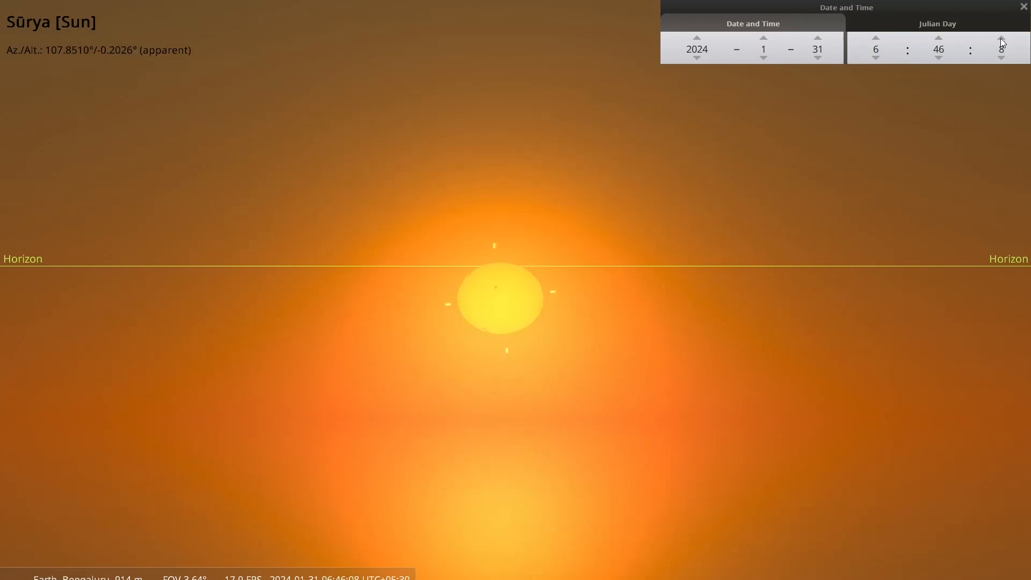
pyautogui.click(1005, 38)
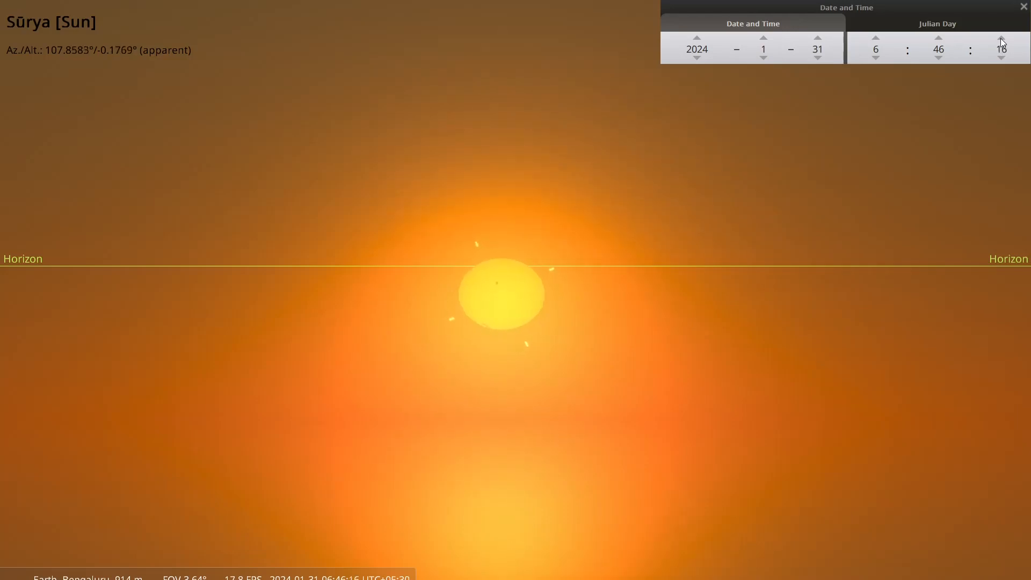
pyautogui.click(1005, 39)
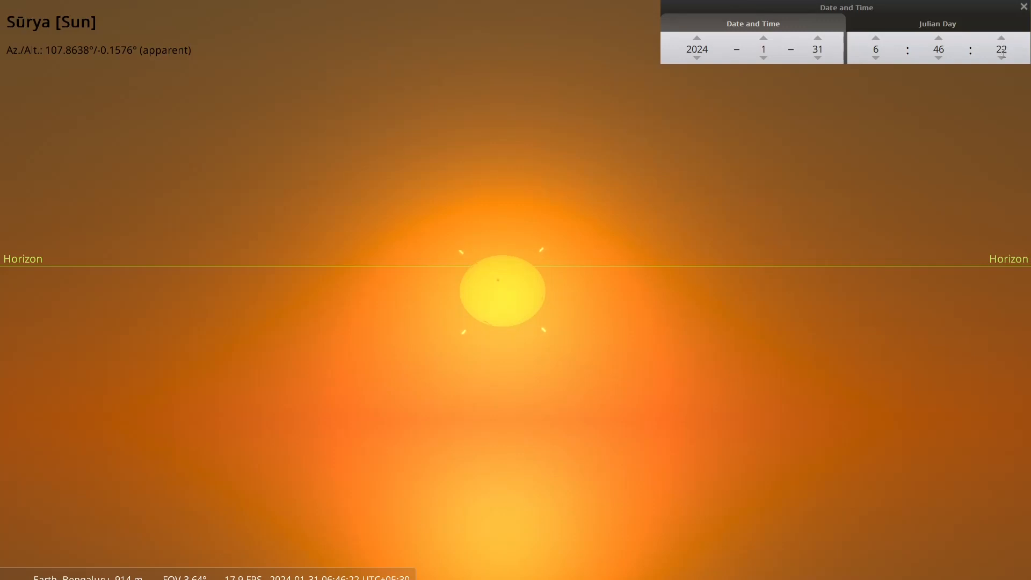
pyautogui.click(1002, 58)
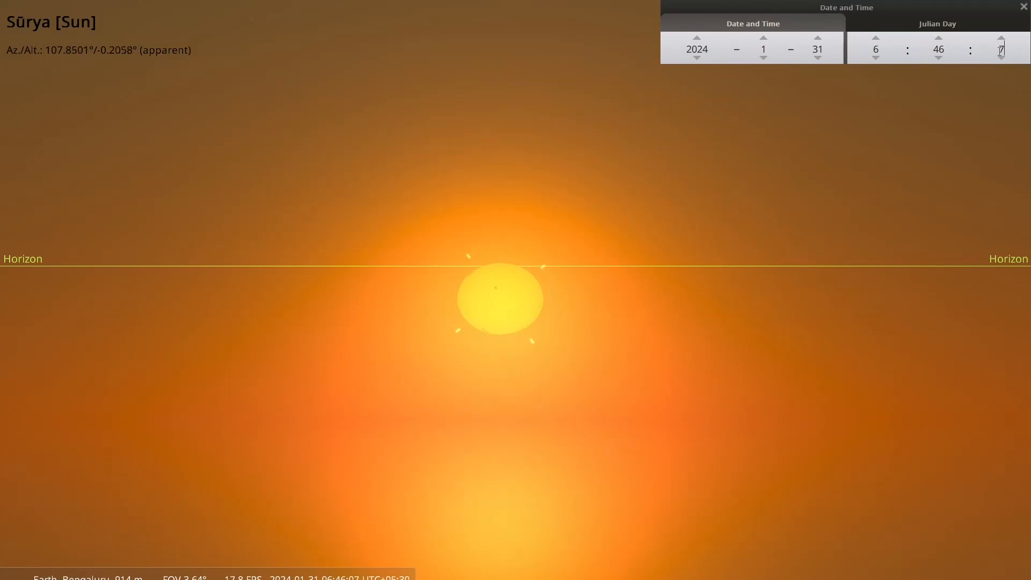
pyautogui.click(1001, 59)
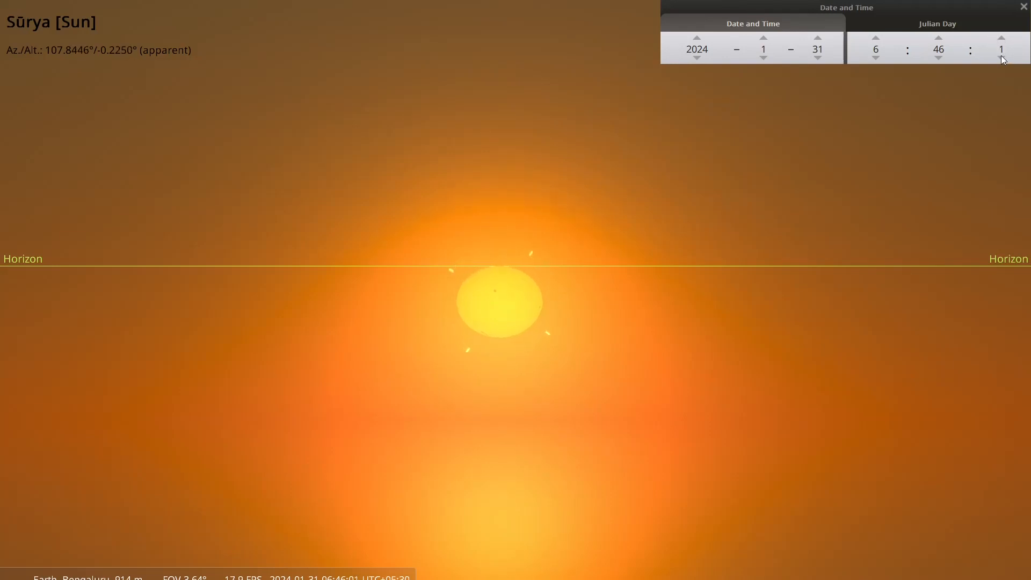
pyautogui.click(1001, 59)
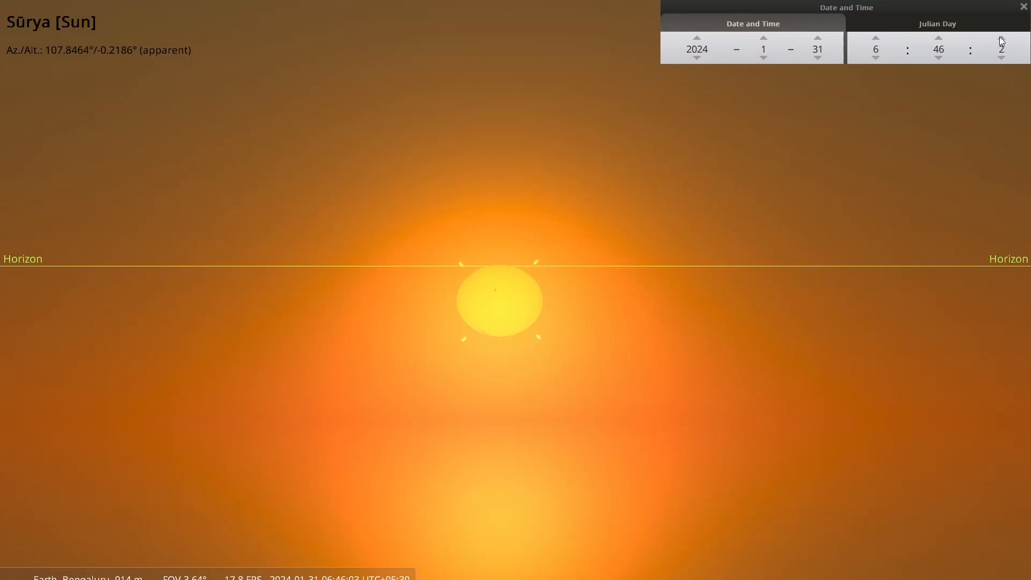
# Return the time to 6:47:11 with the Sun at -0.0001°, briefly comparing atmosphere off and on.
pyautogui.click(1001, 39)
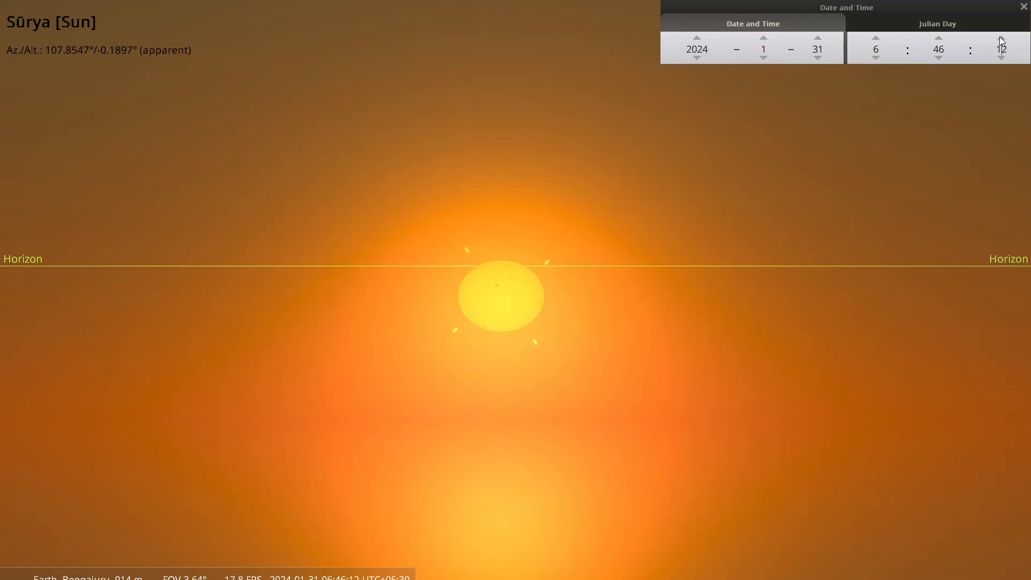
pyautogui.click(1001, 39)
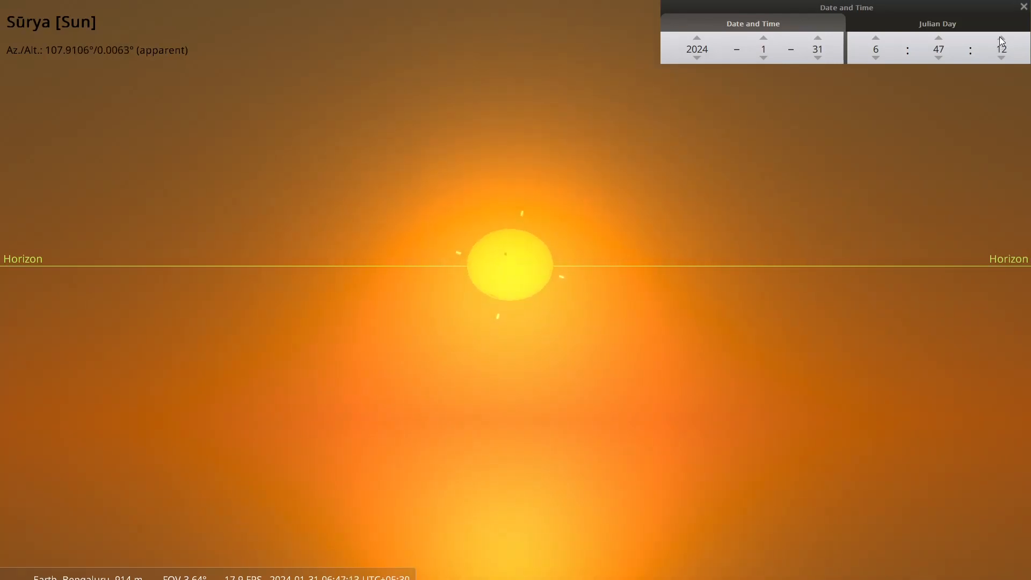
pyautogui.click(1001, 39)
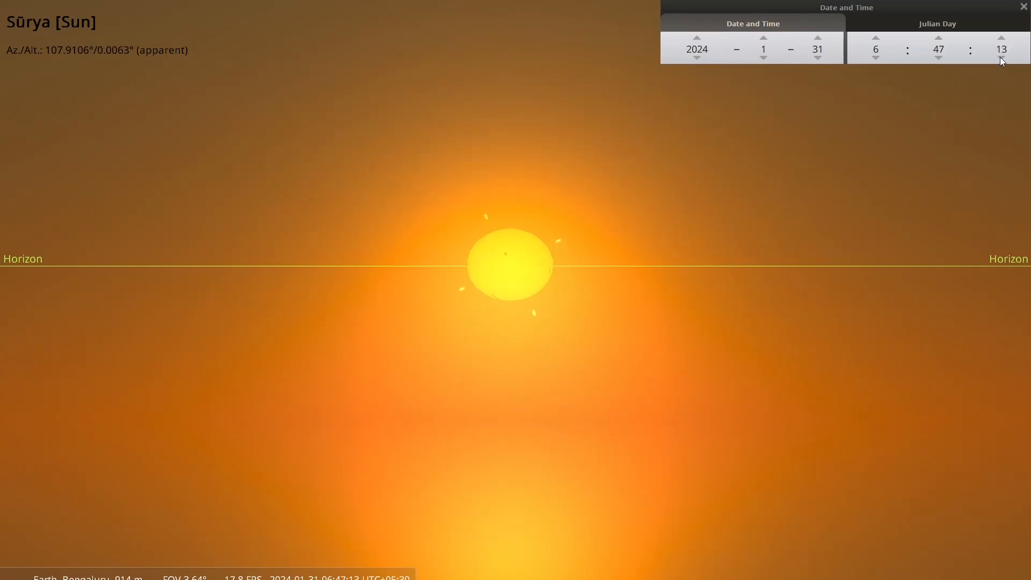
pyautogui.click(1001, 56)
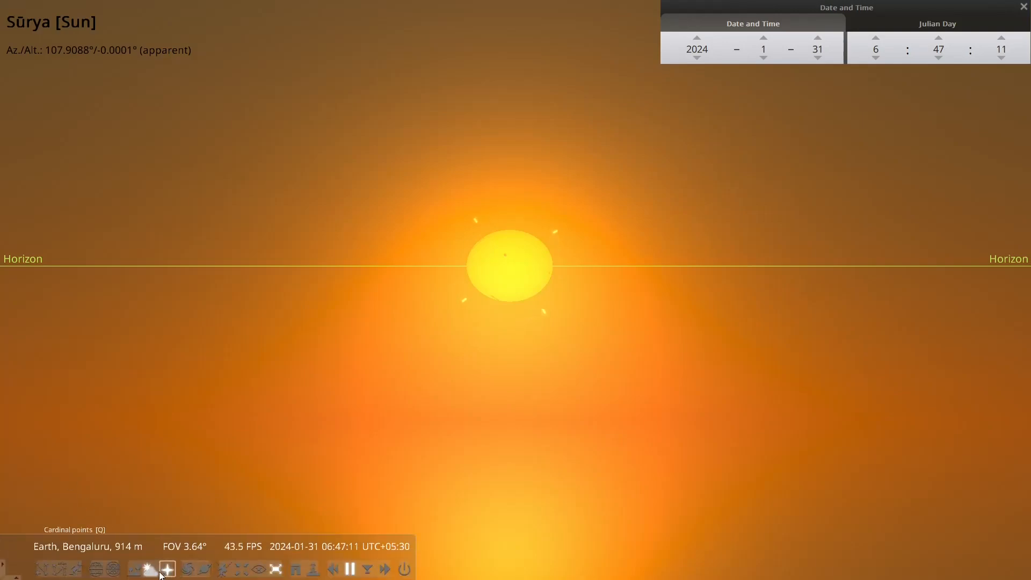
pyautogui.click(149, 568)
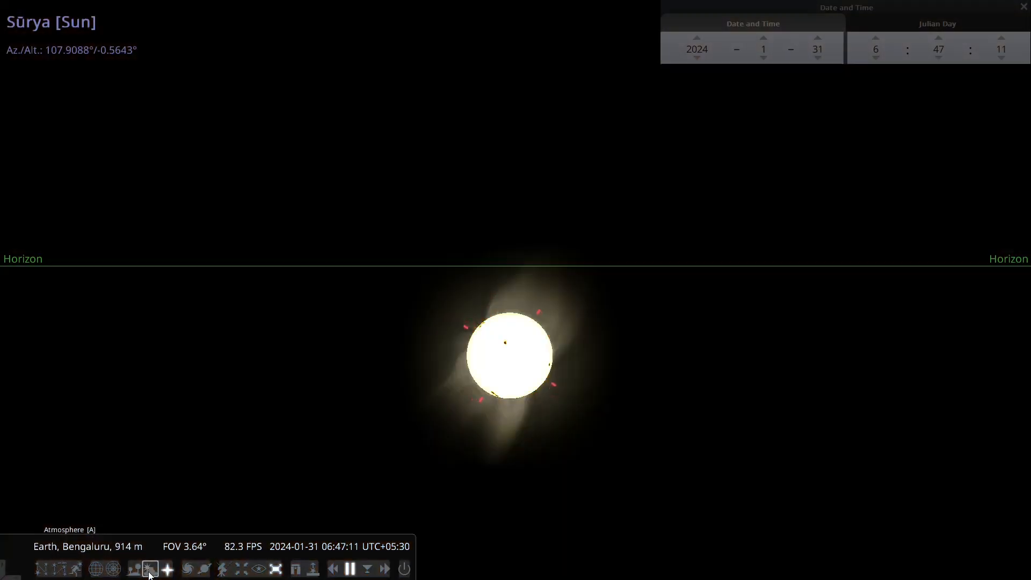
pyautogui.click(148, 569)
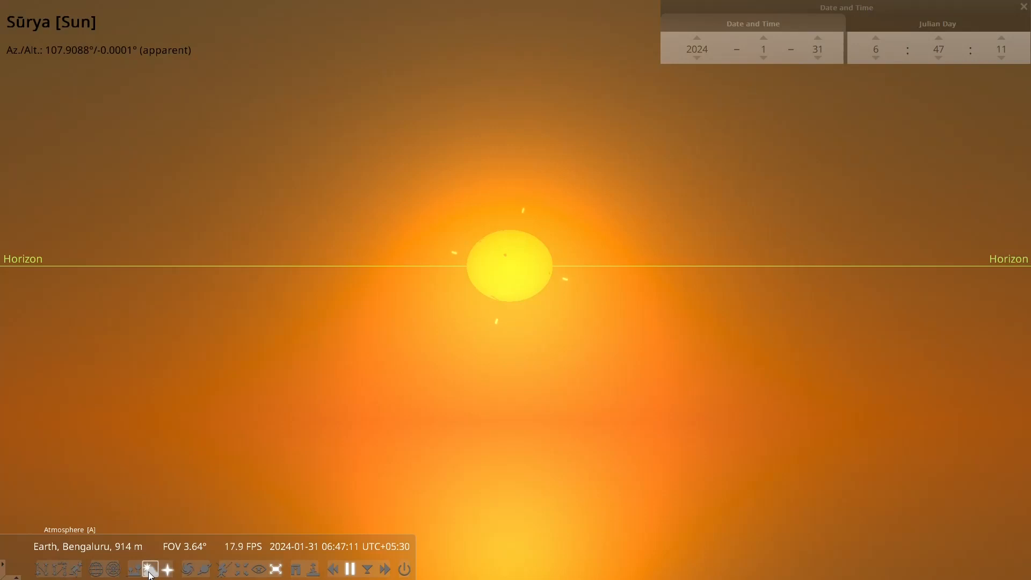